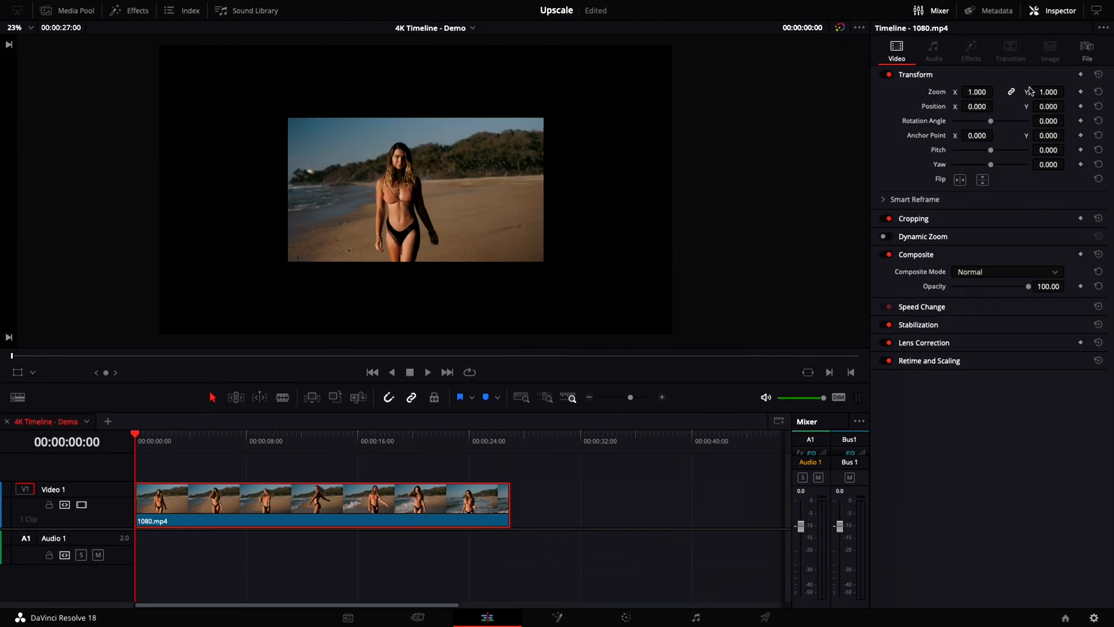
Check the beach clip's file details: 1920x1080 source at 23.976 fps
left_click(1086, 51)
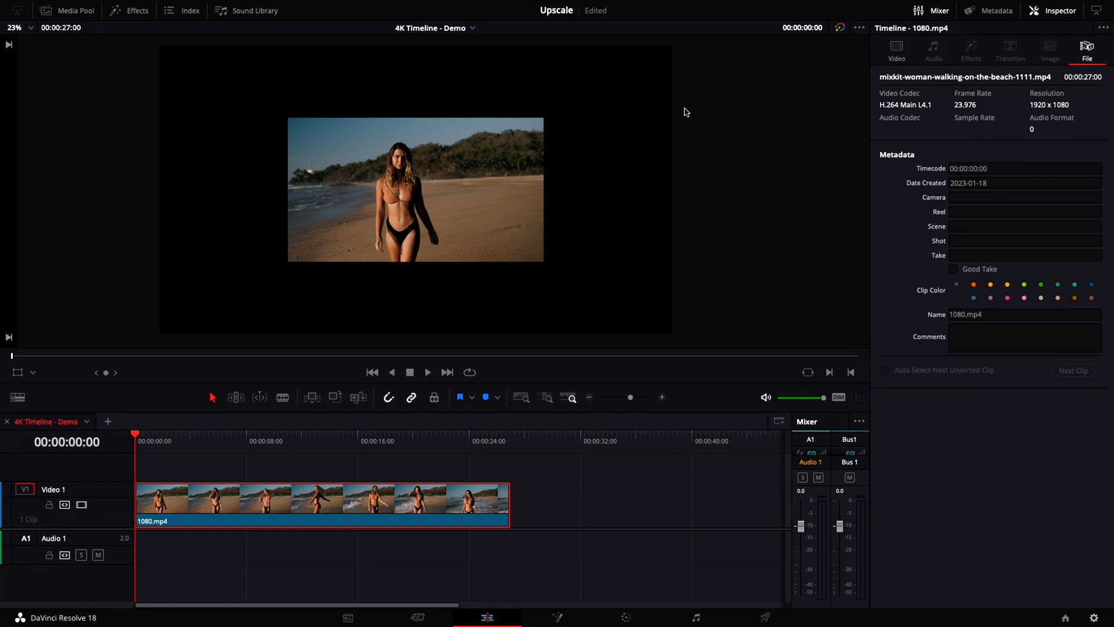
mouse_move(628, 139)
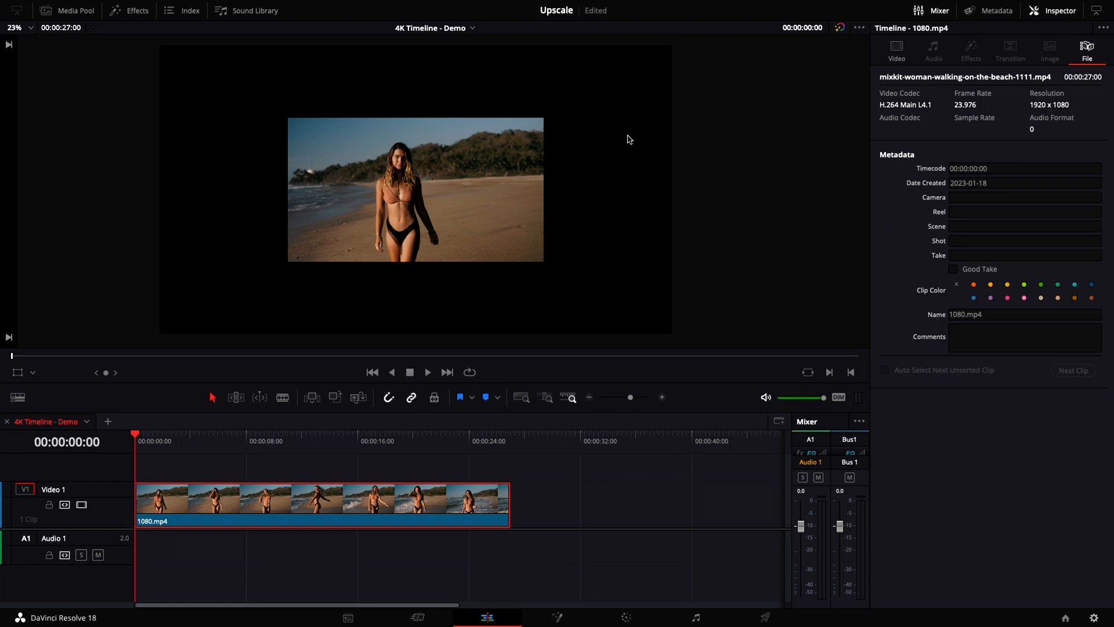
mouse_move(687, 315)
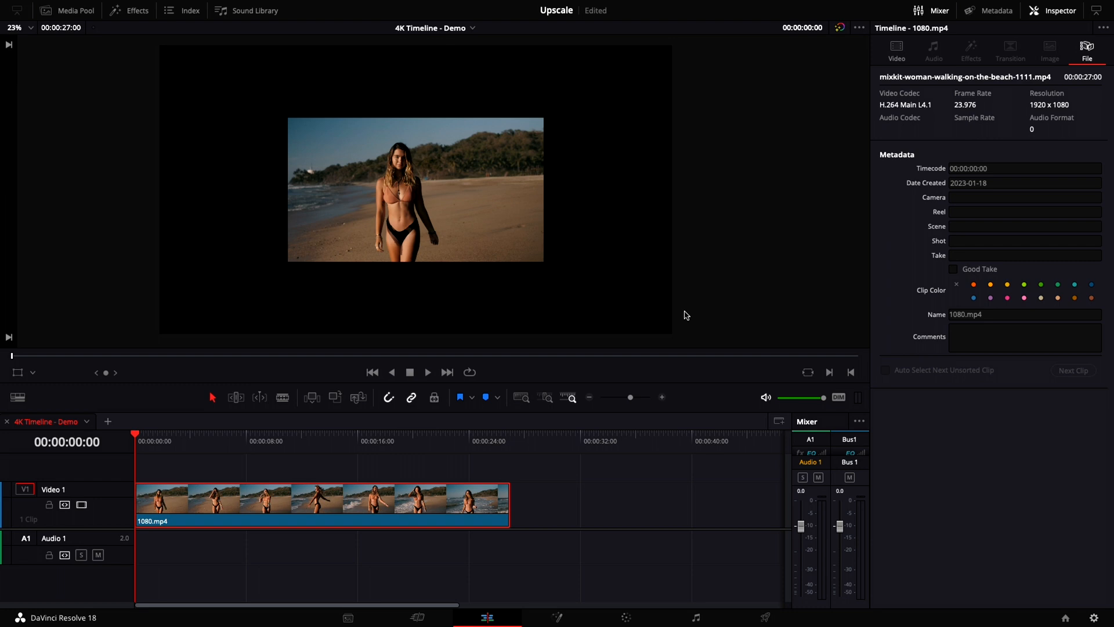
mouse_move(693, 318)
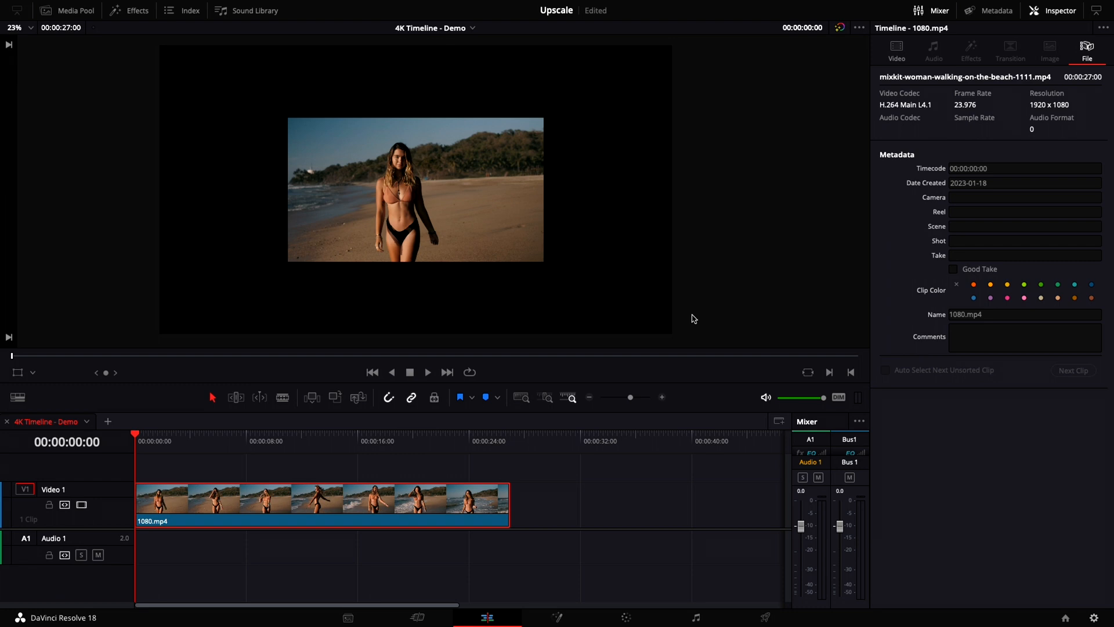
mouse_move(1107, 623)
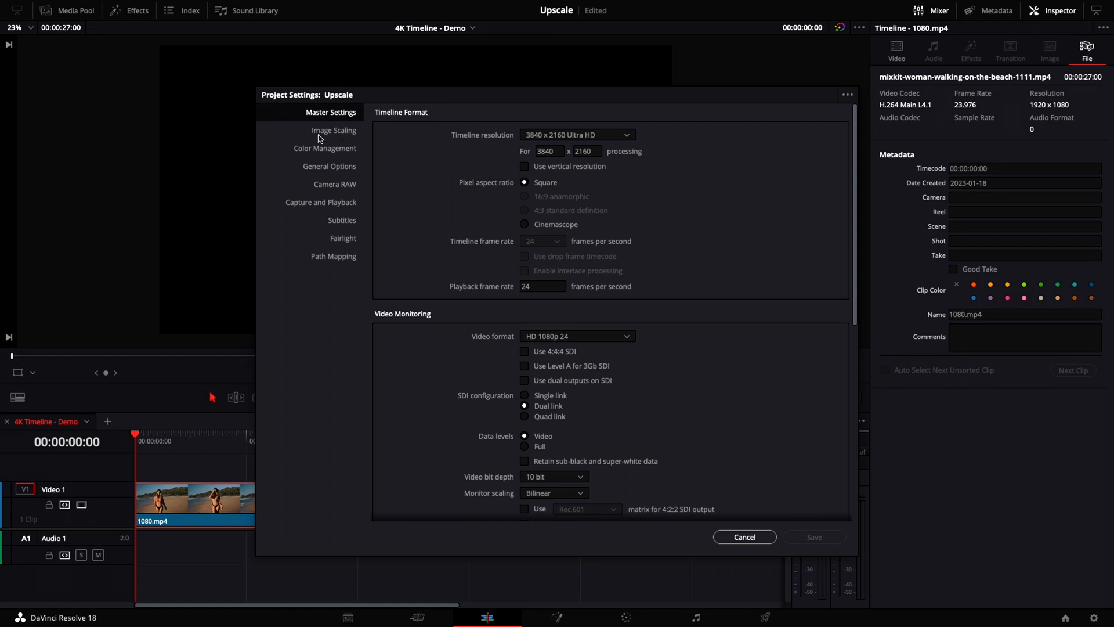
Set mismatched-resolution input scaling to 'Scale full frame with crop' in Image Scaling and save
left_click(334, 130)
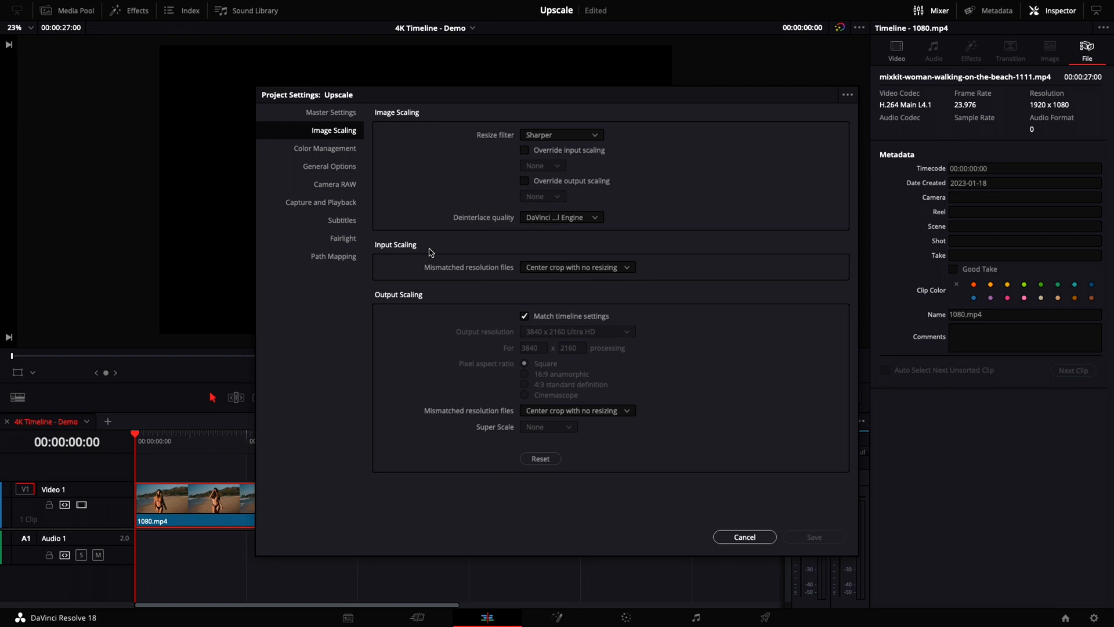
mouse_move(586, 281)
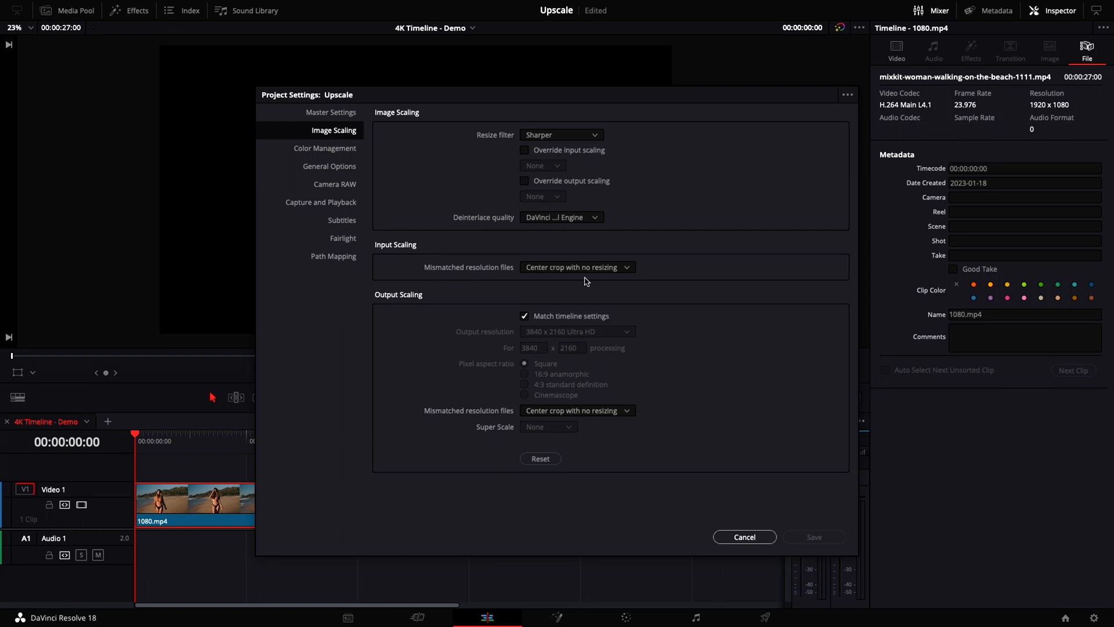
left_click(577, 267)
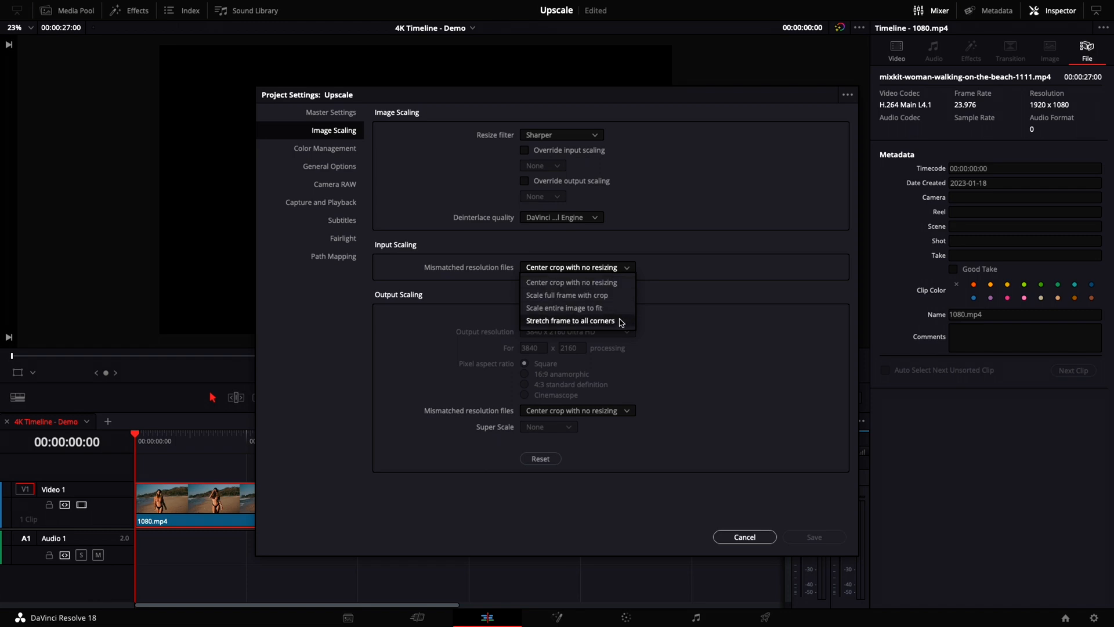
mouse_move(620, 301)
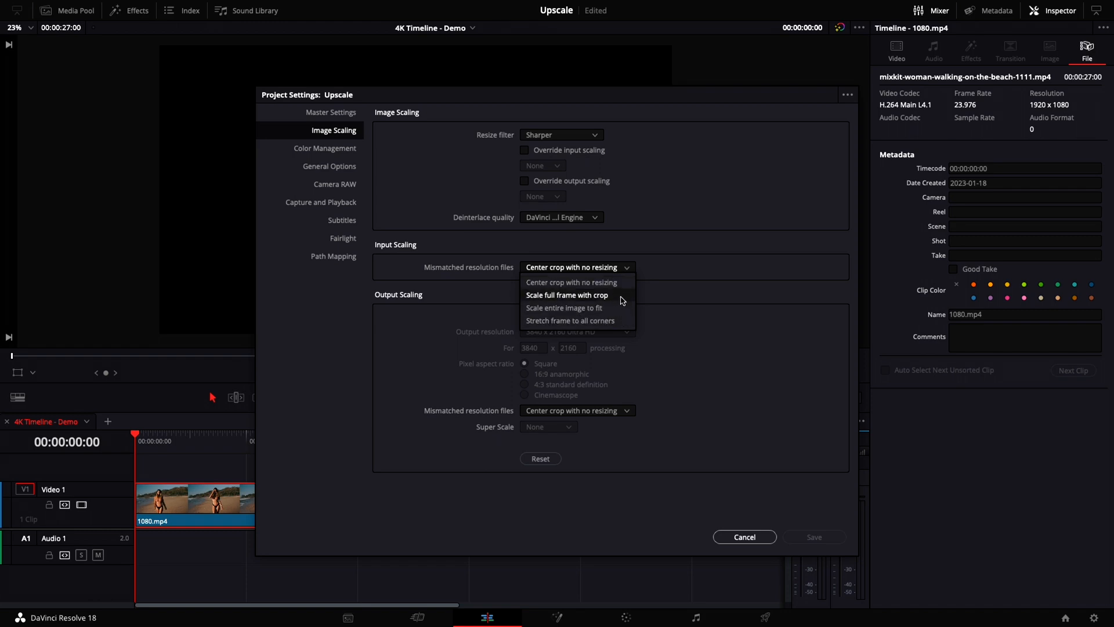
left_click(567, 295)
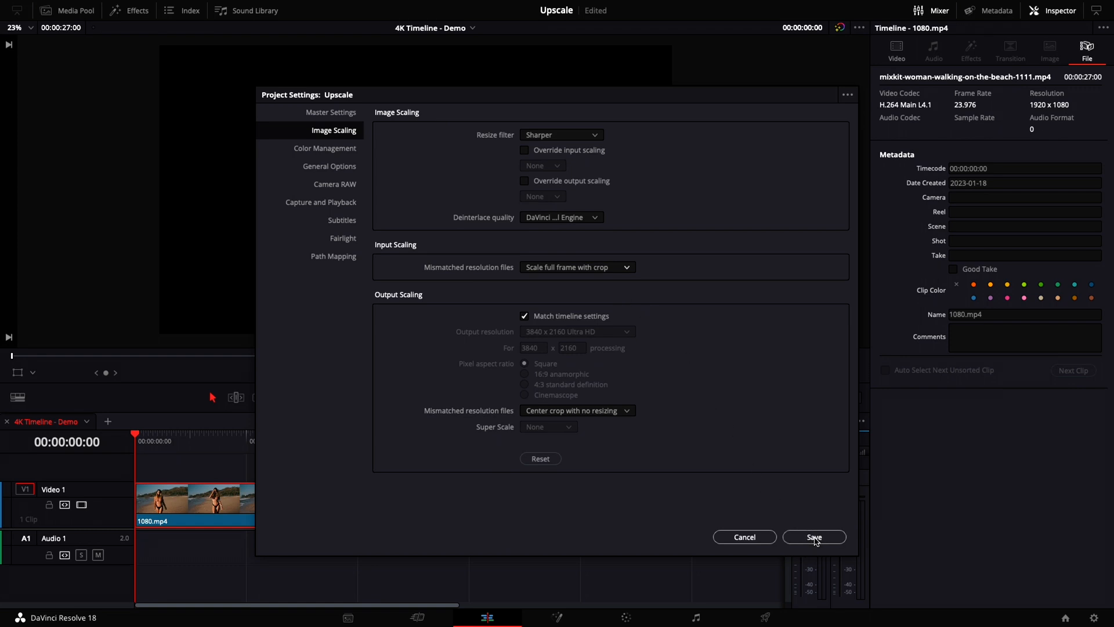
left_click(814, 536)
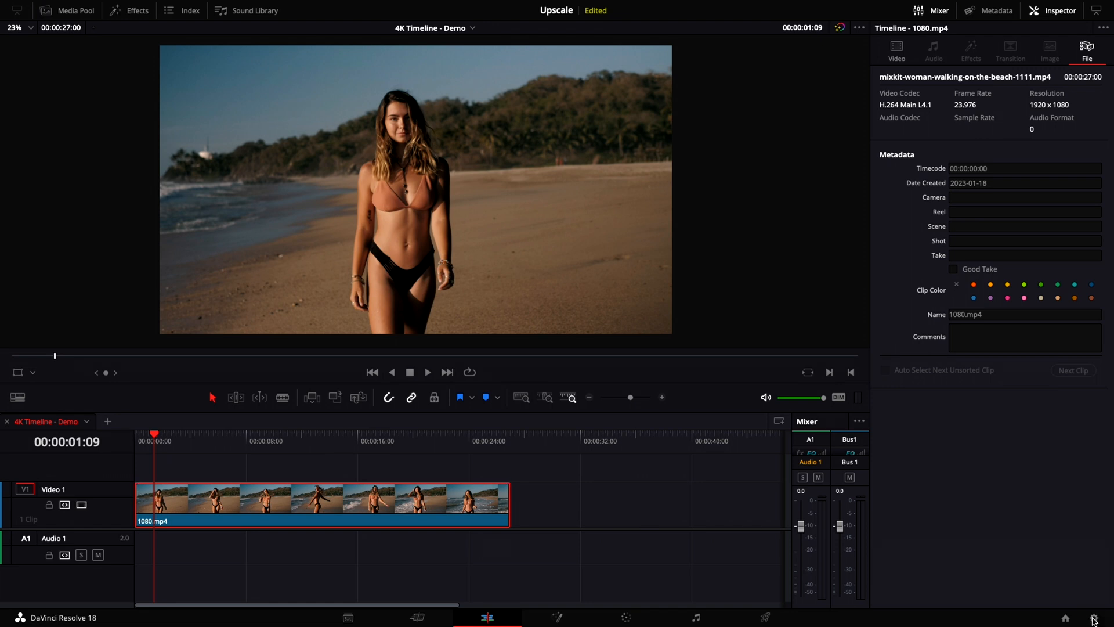
Revert mismatched input to 'Center crop with no resizing', save, and select the beach clip
left_click(575, 267)
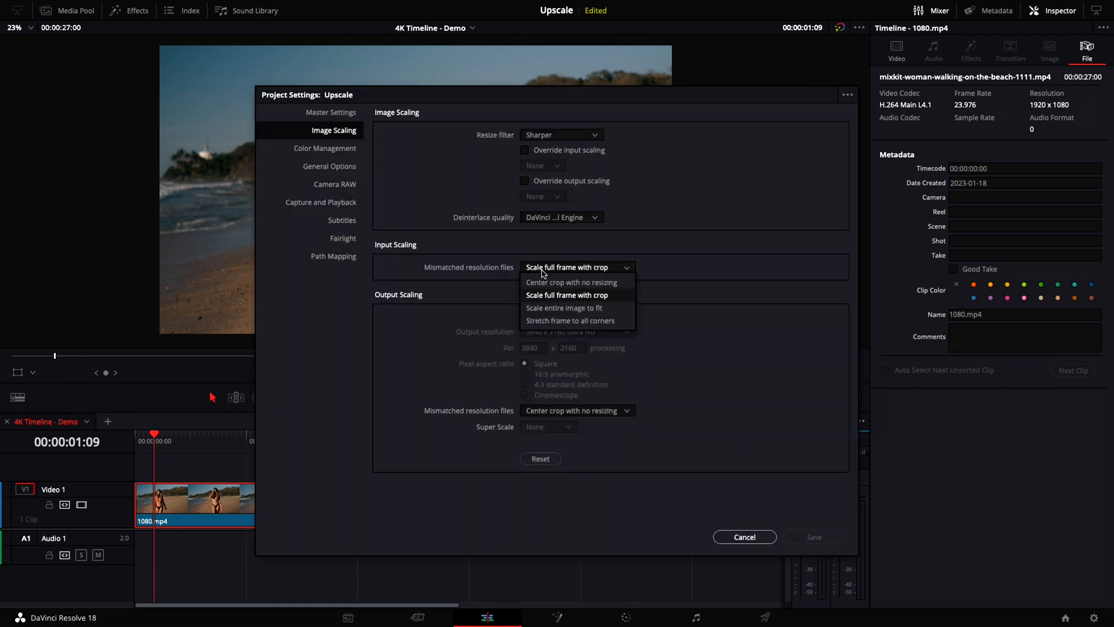
left_click(572, 282)
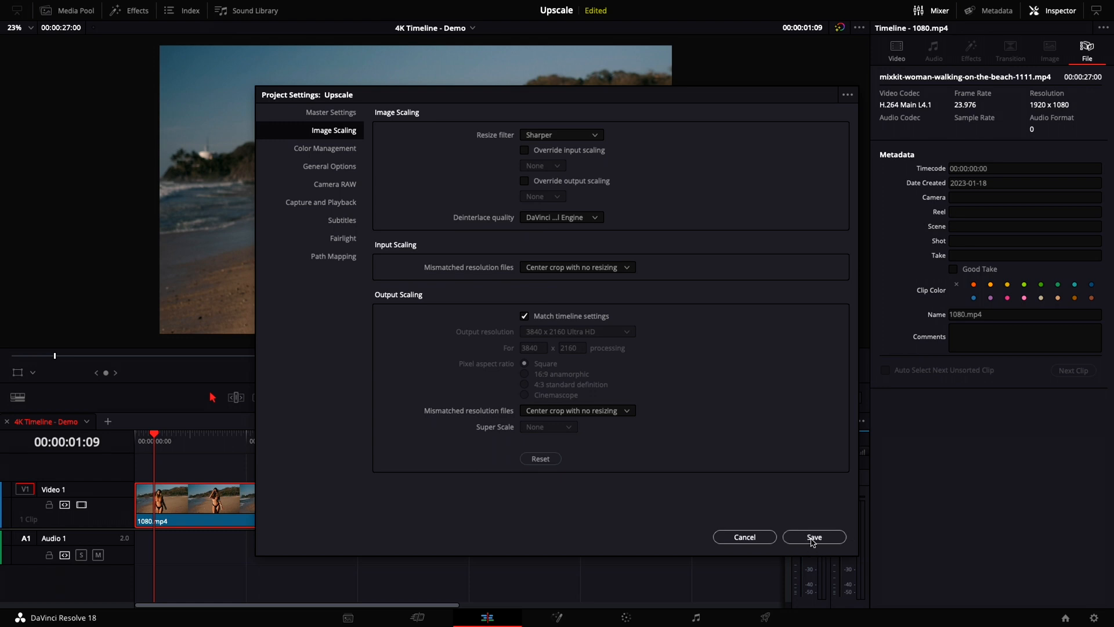
left_click(814, 537)
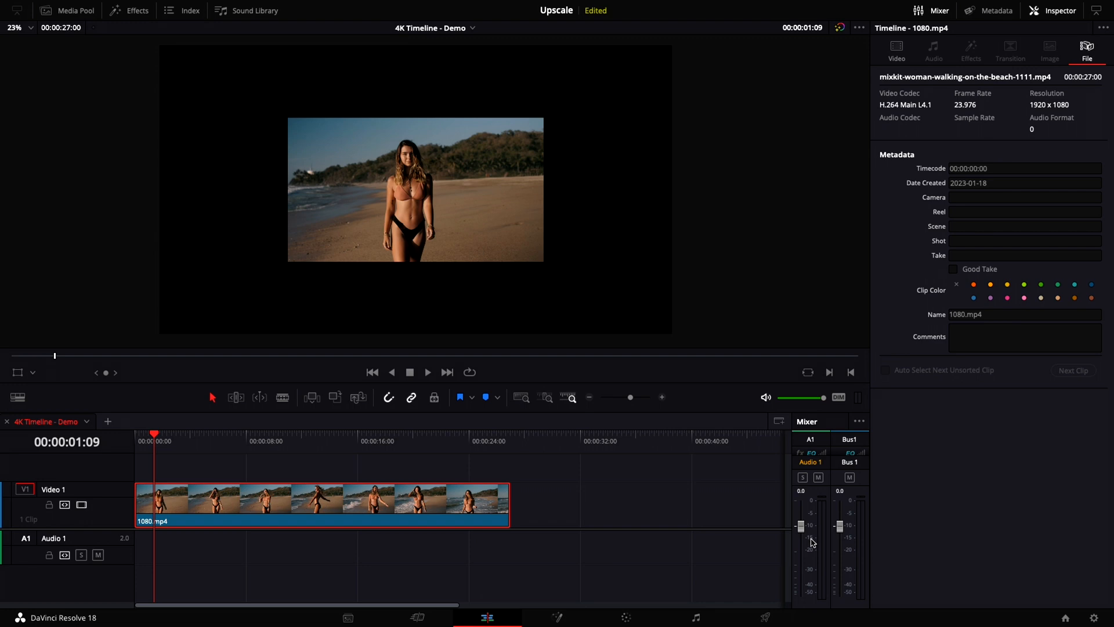
mouse_move(622, 510)
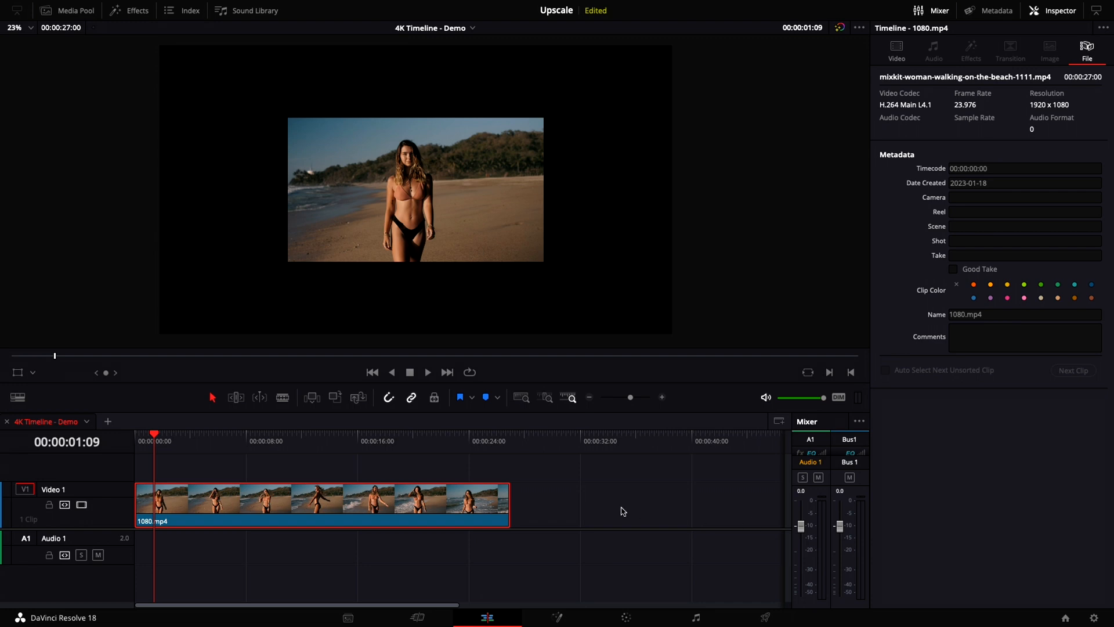
left_click(311, 495)
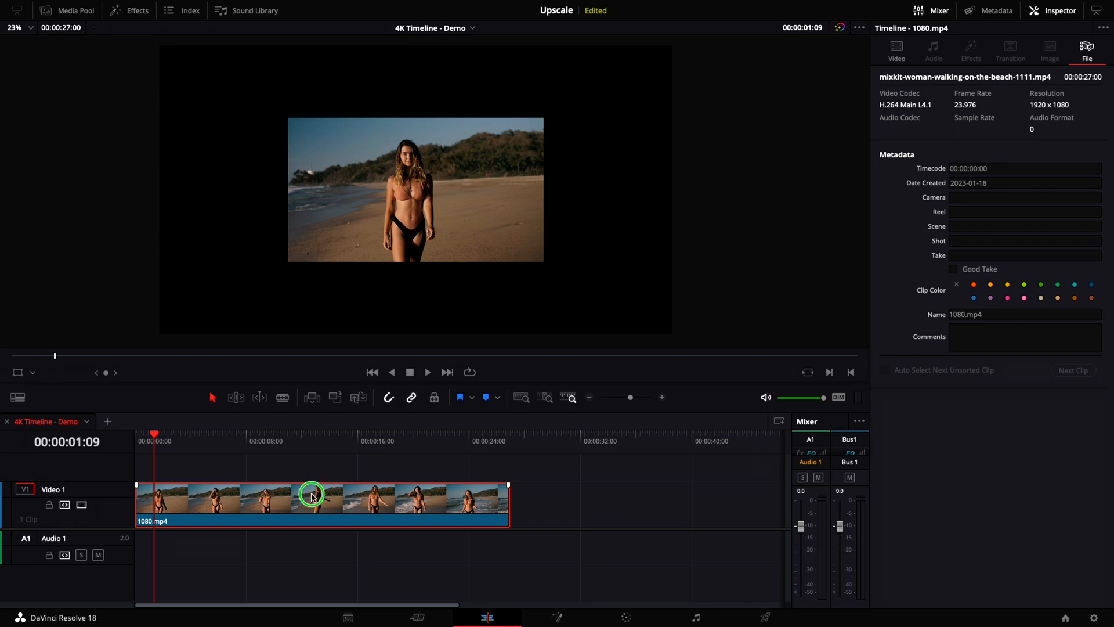
Set the beach clip's Super Scale to 2x in Clip Attributes
right_click(311, 495)
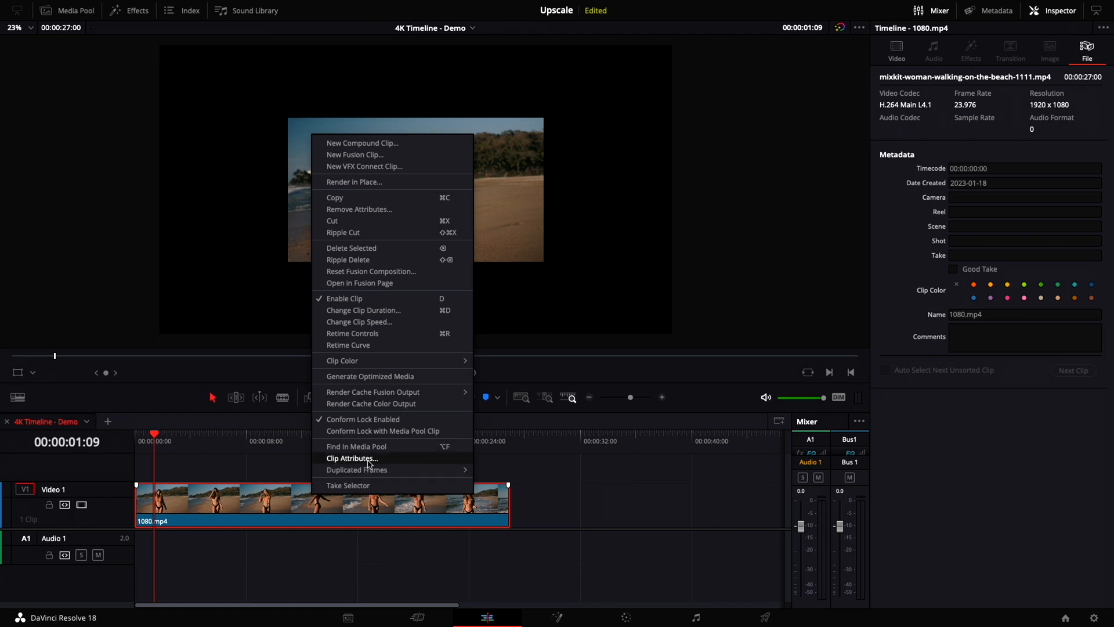
left_click(353, 458)
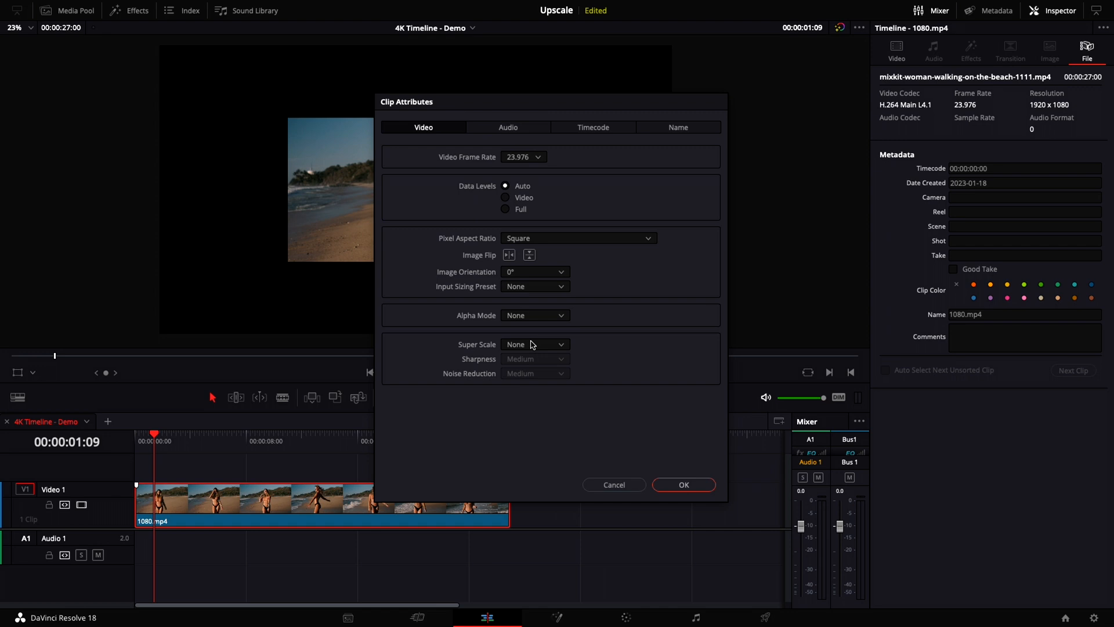
left_click(534, 344)
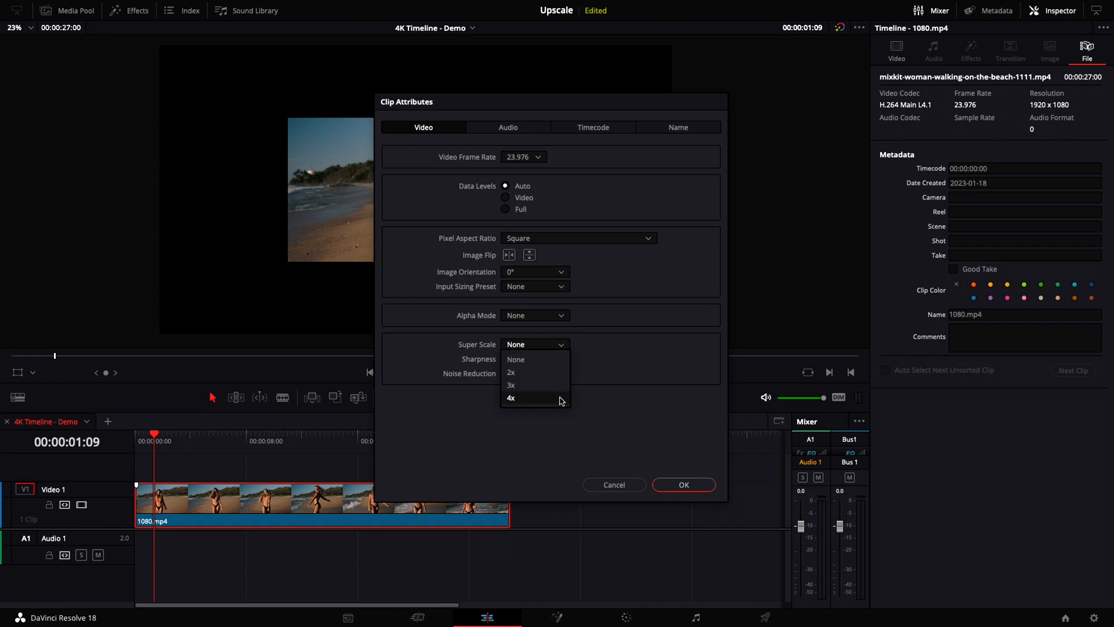
mouse_move(533, 385)
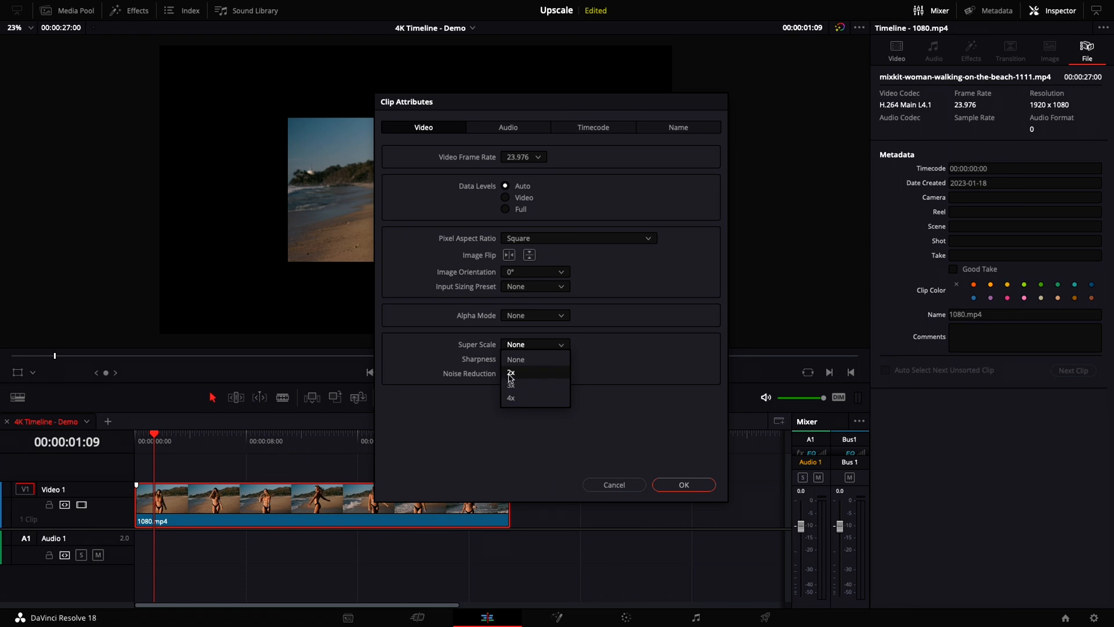
left_click(511, 373)
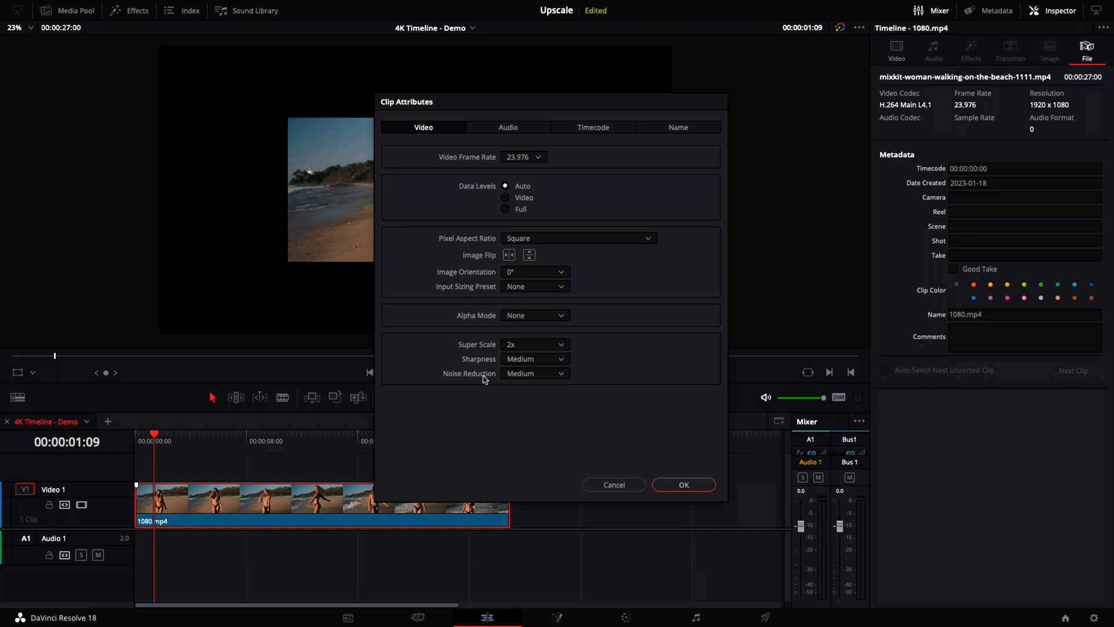
mouse_move(553, 363)
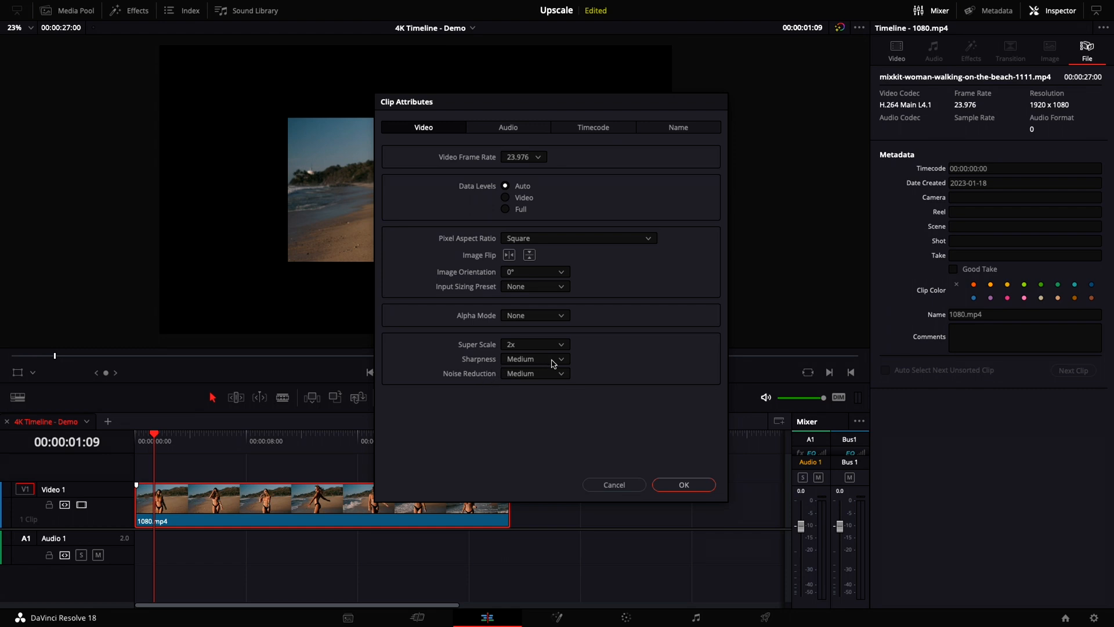
left_click(534, 358)
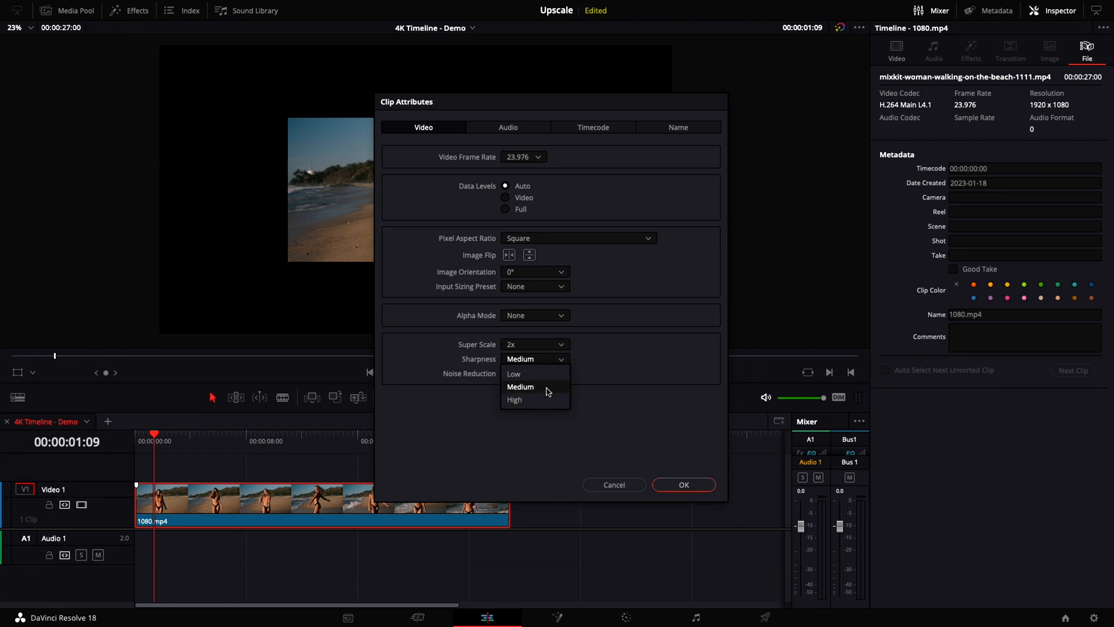
mouse_move(560, 364)
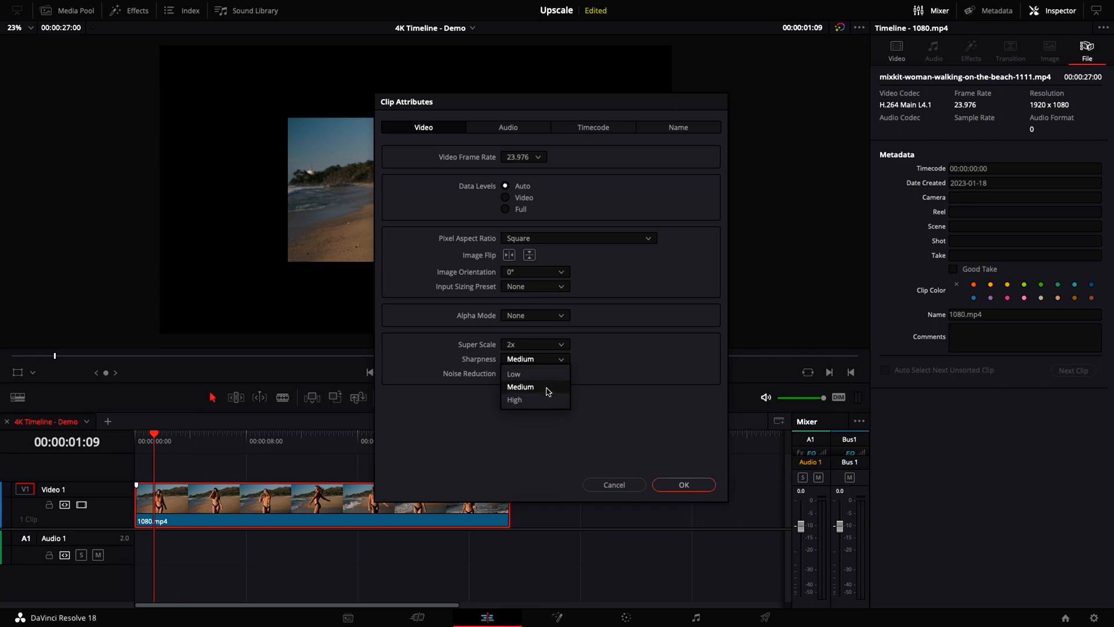
Apply 2x Super Scale with Medium sharpness and Low noise reduction, then review timeline format settings
left_click(520, 387)
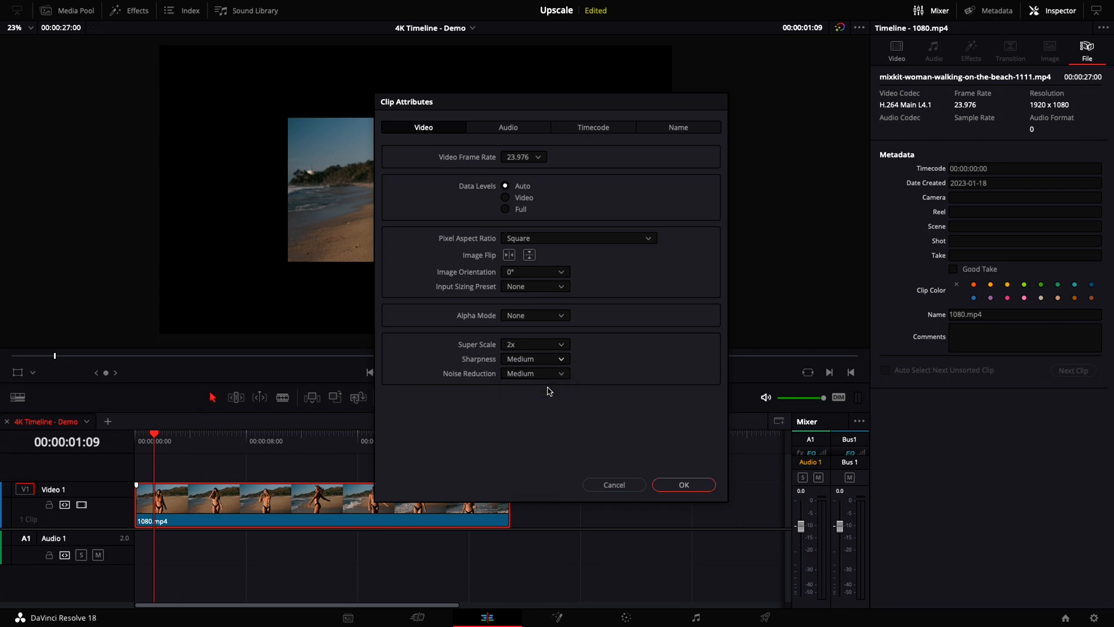
mouse_move(563, 377)
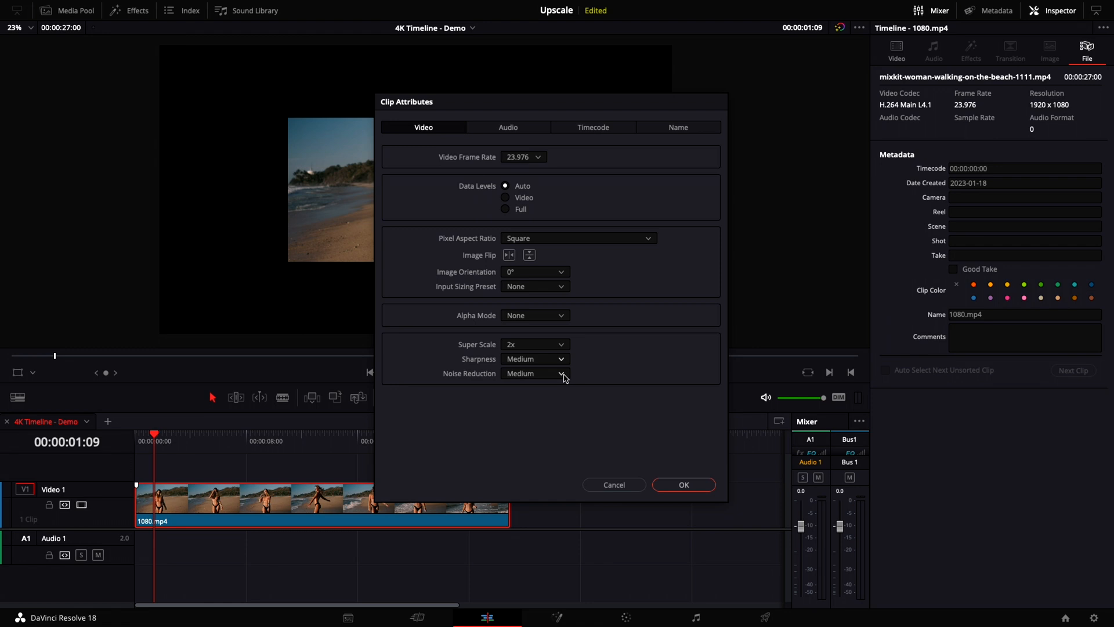
left_click(534, 373)
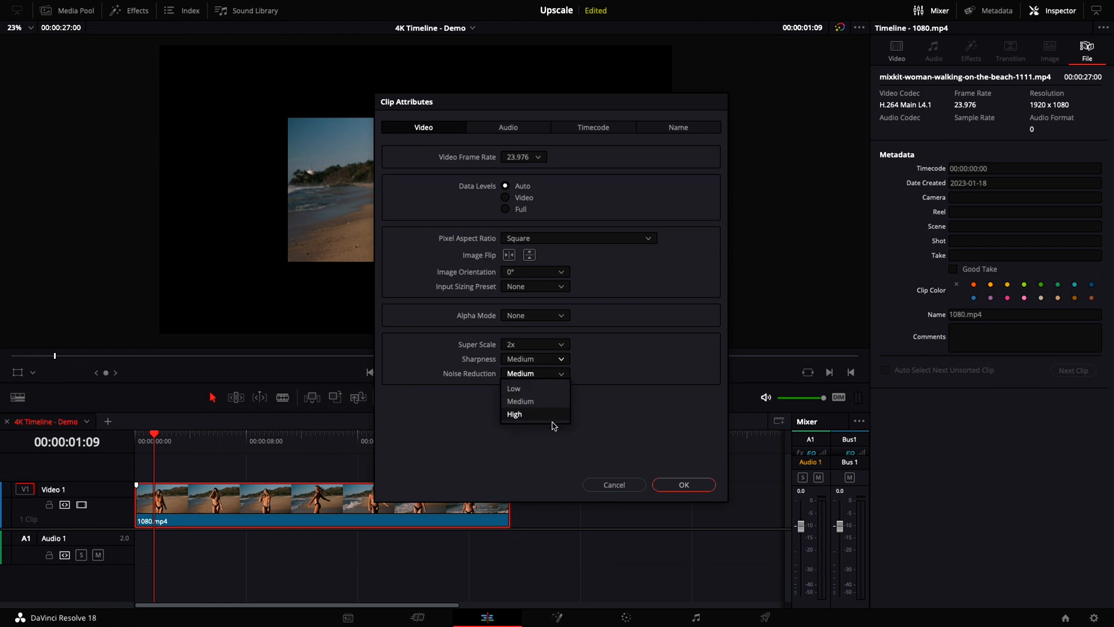
left_click(513, 389)
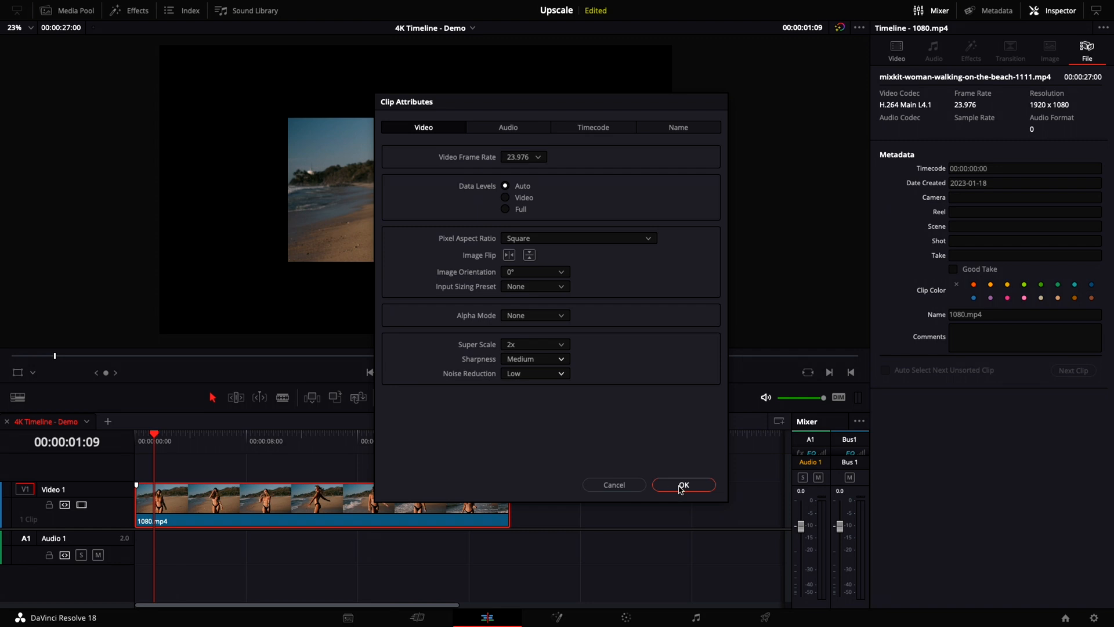
left_click(682, 485)
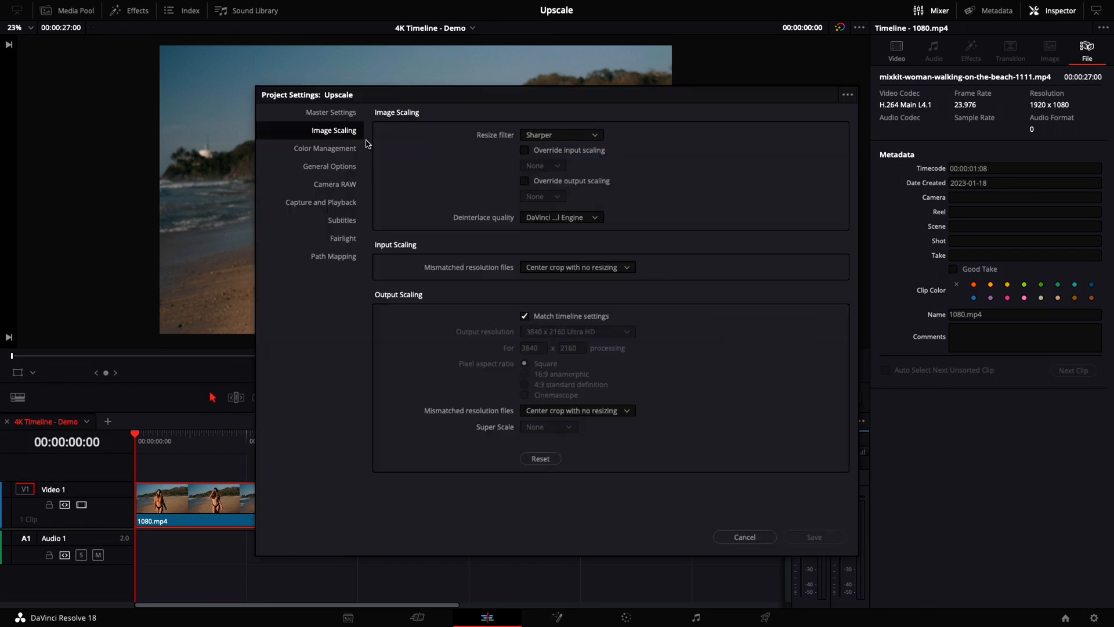
left_click(330, 112)
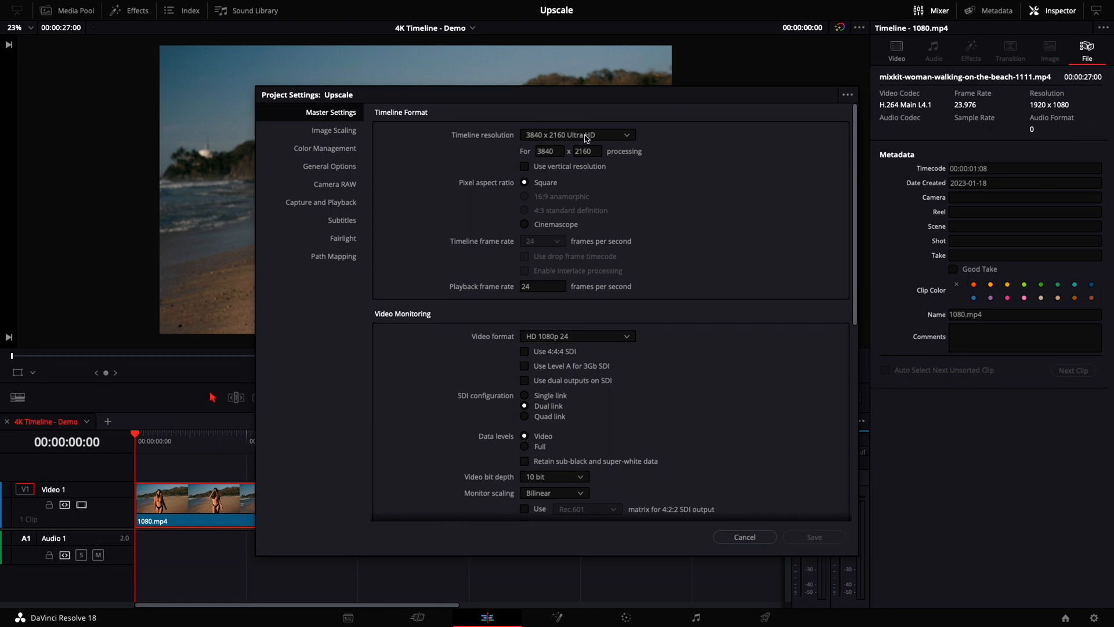
left_click(577, 135)
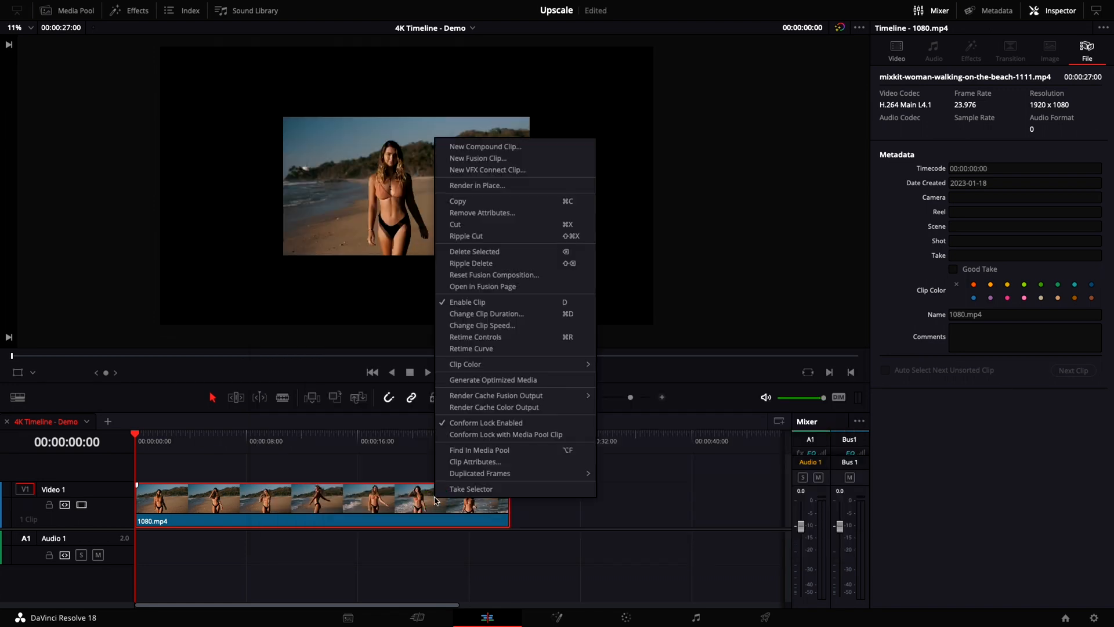
mouse_move(475, 461)
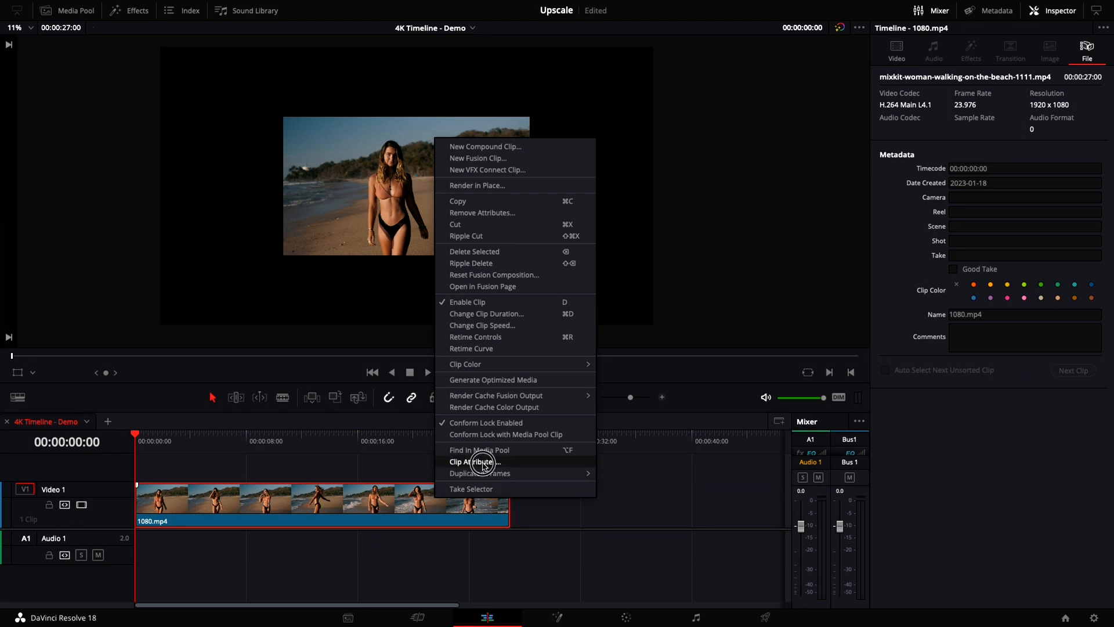
Raise the beach clip's Super Scale to 4x in Clip Attributes and apply
left_click(474, 461)
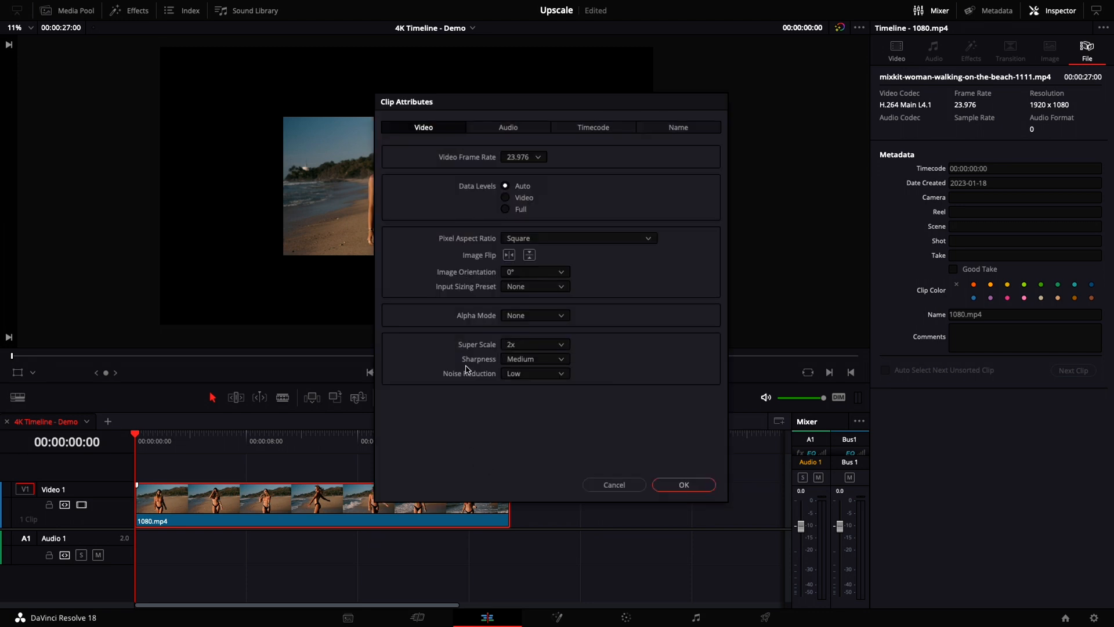
left_click(534, 344)
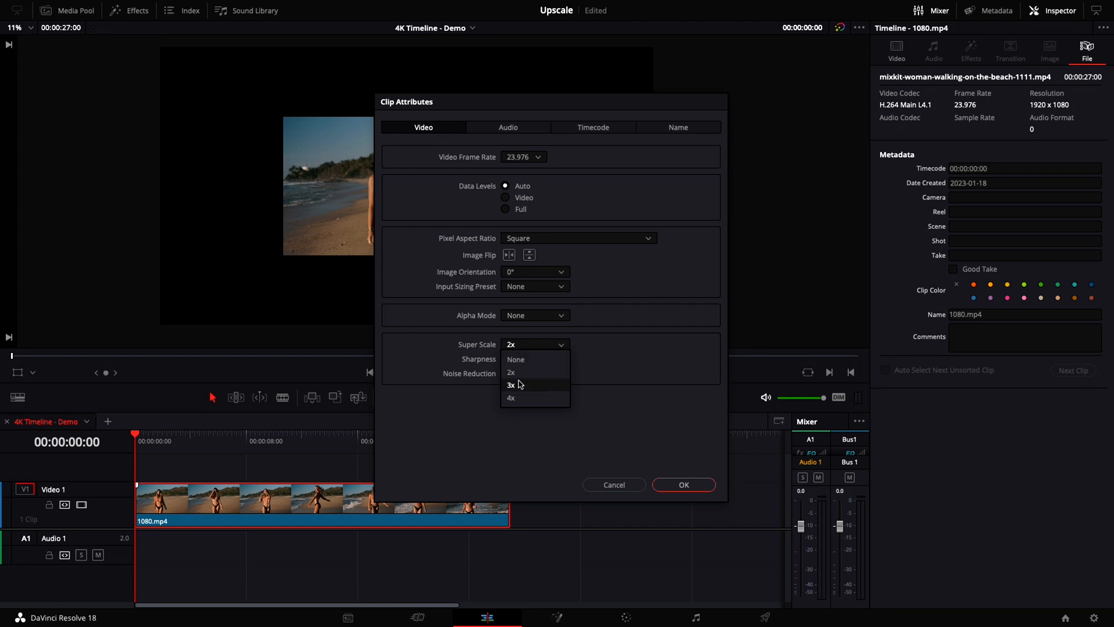
left_click(511, 398)
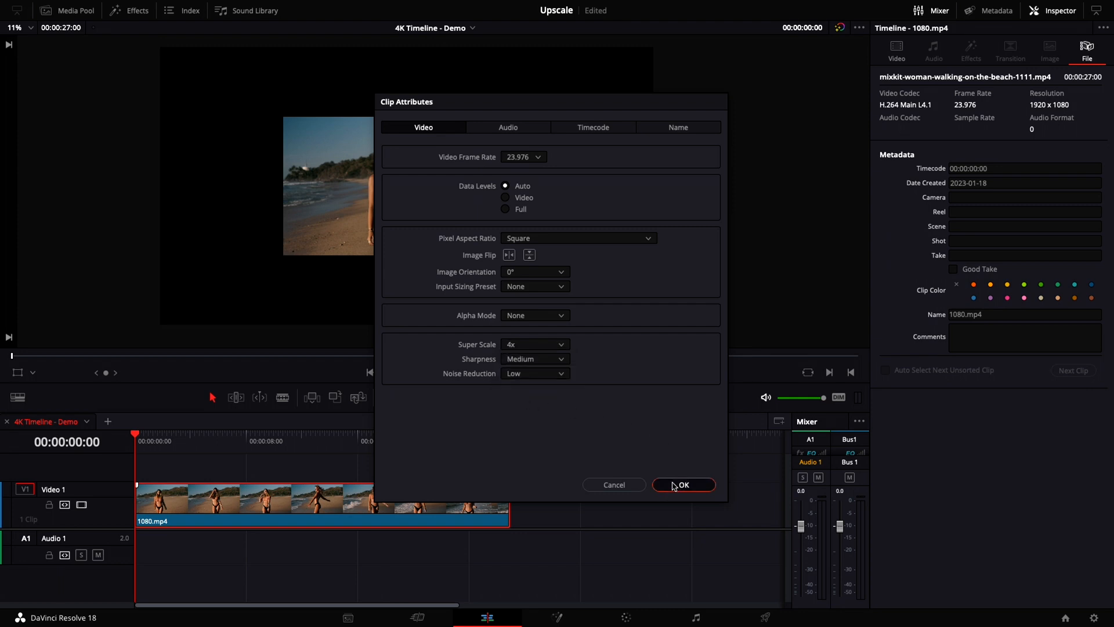
left_click(683, 484)
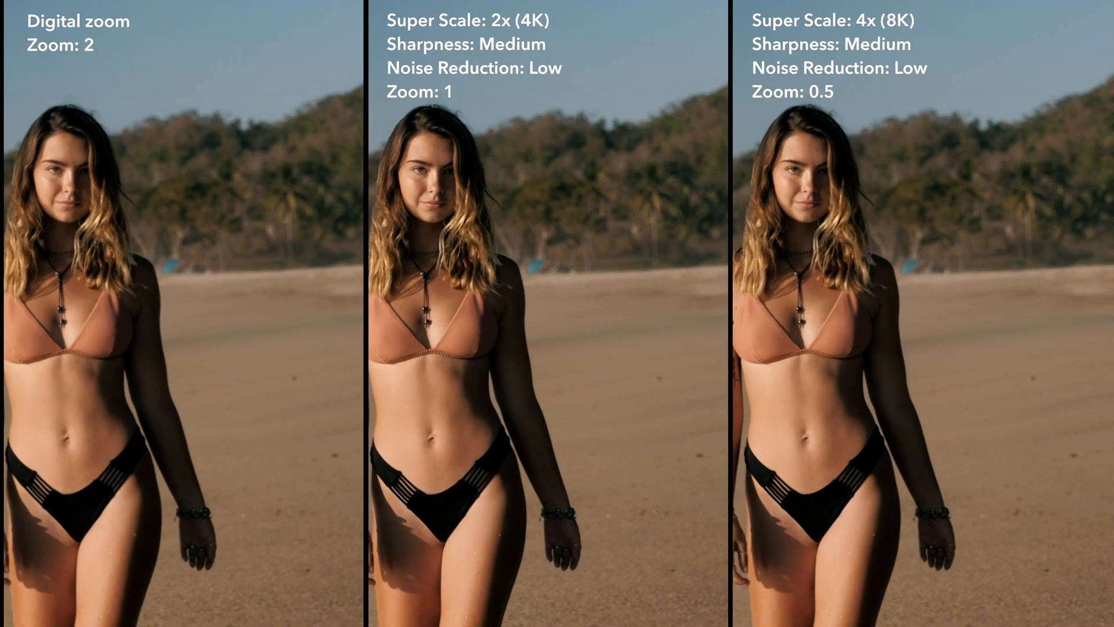